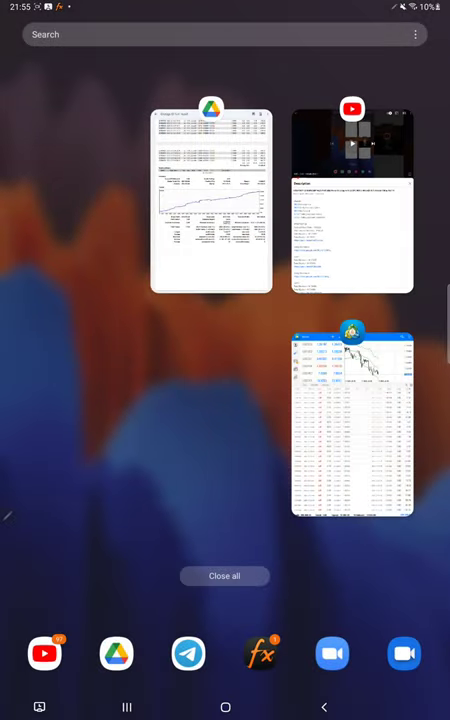
Reopen the trading statement PDF in Google Drive from the recent apps overview.
left_click(352, 420)
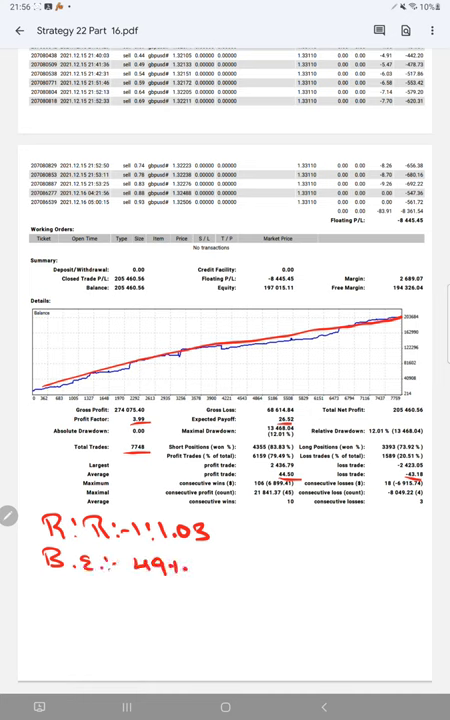
Write the handwritten accuracy note 'Acc:- 79' below the B.E line.
type("Acc :-")
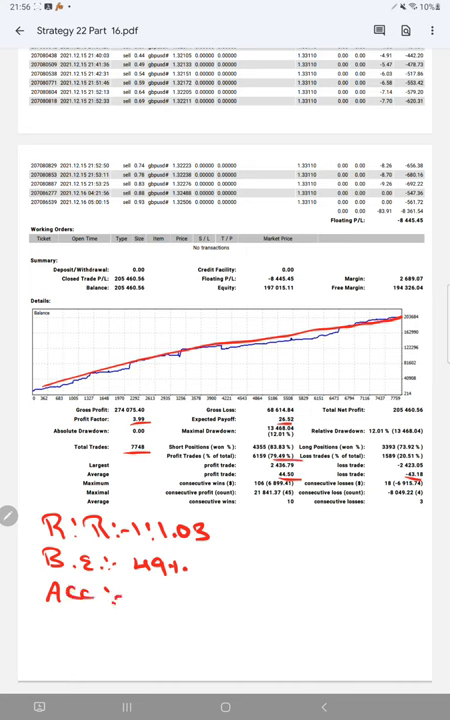
type("79")
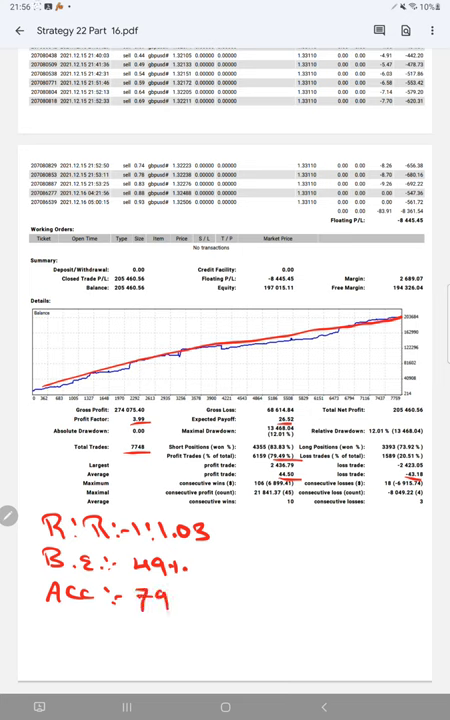